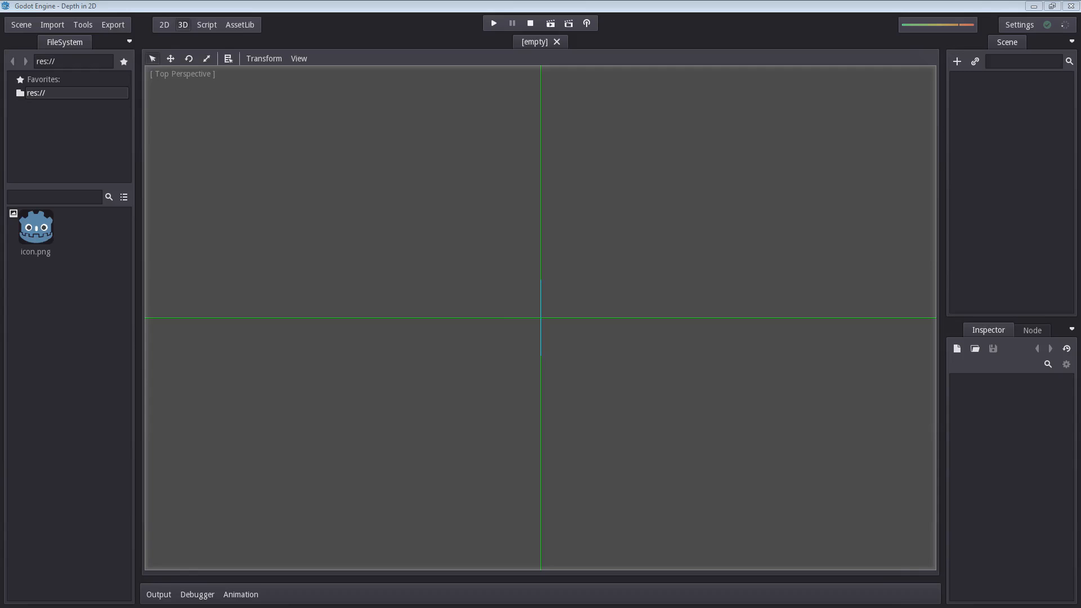
# View the engine's About information from the Settings menu and dismiss it.
pyautogui.click(1020, 25)
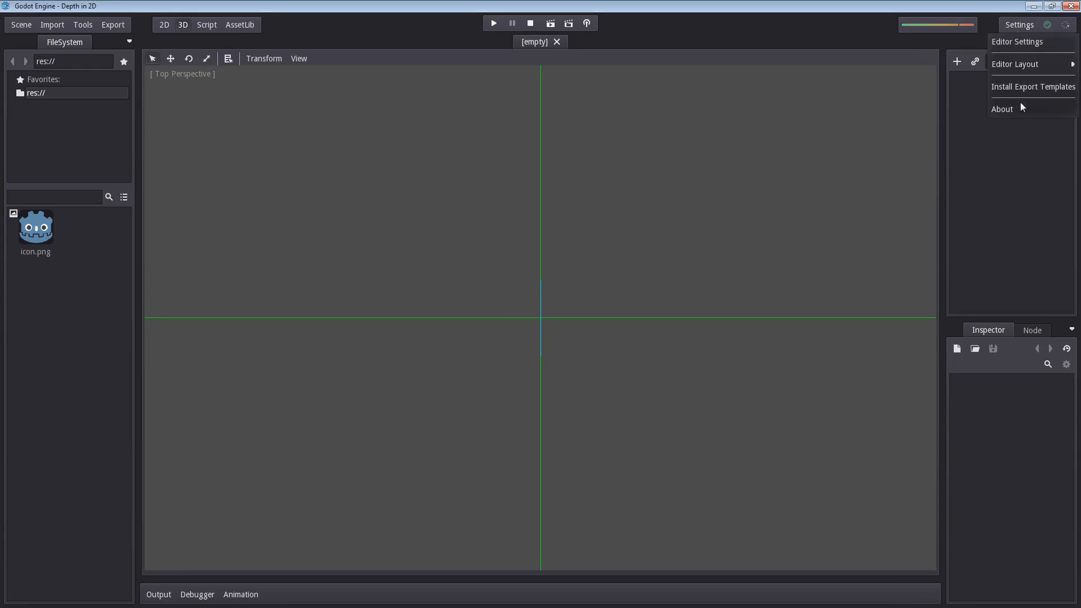
pyautogui.click(1002, 109)
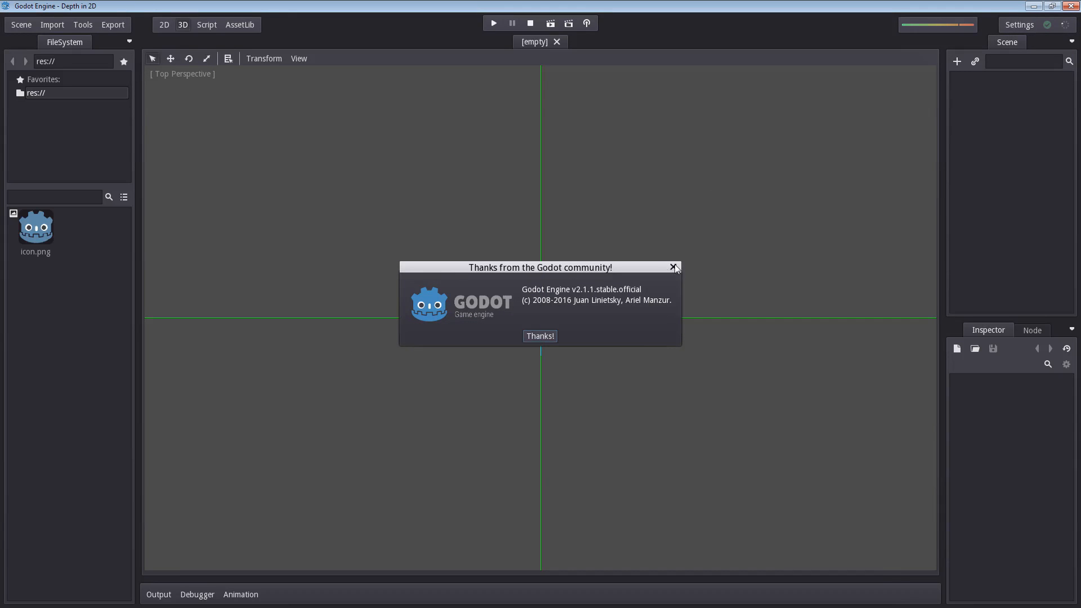
pyautogui.click(674, 267)
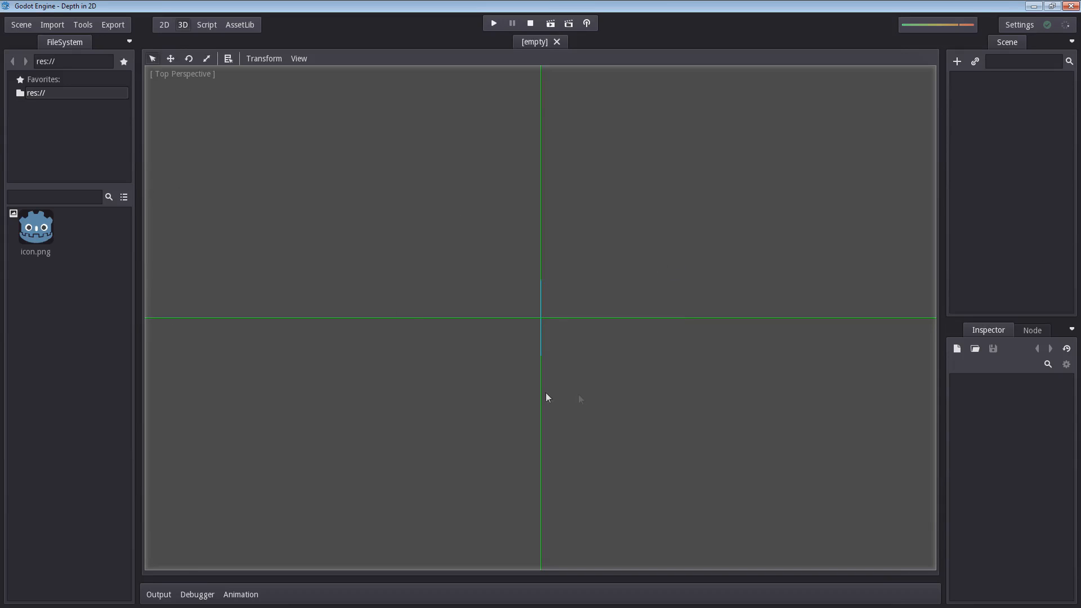
pyautogui.moveTo(540, 257)
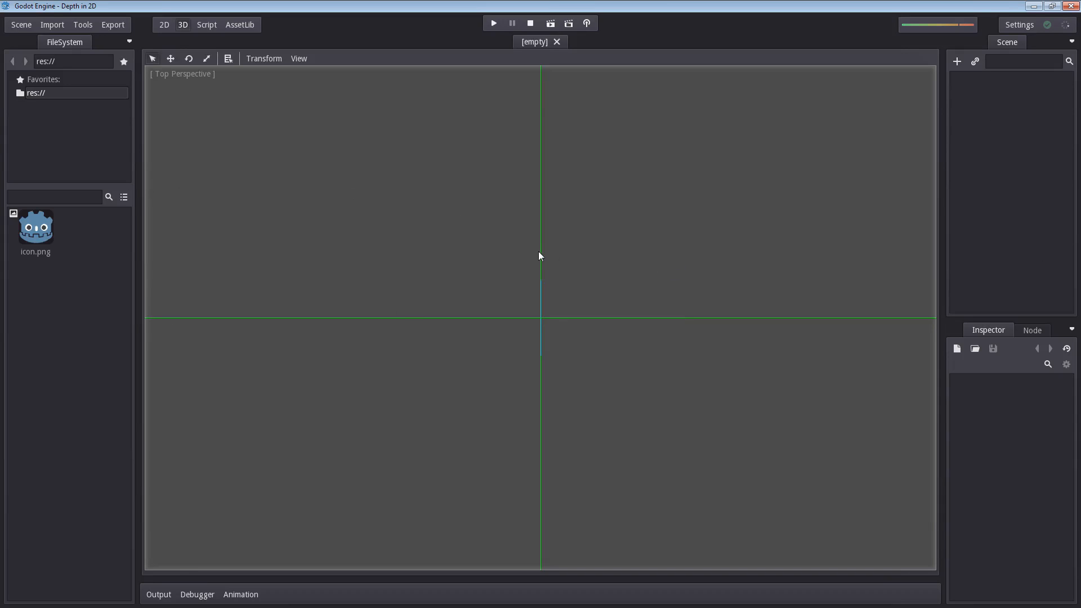
pyautogui.moveTo(351, 305)
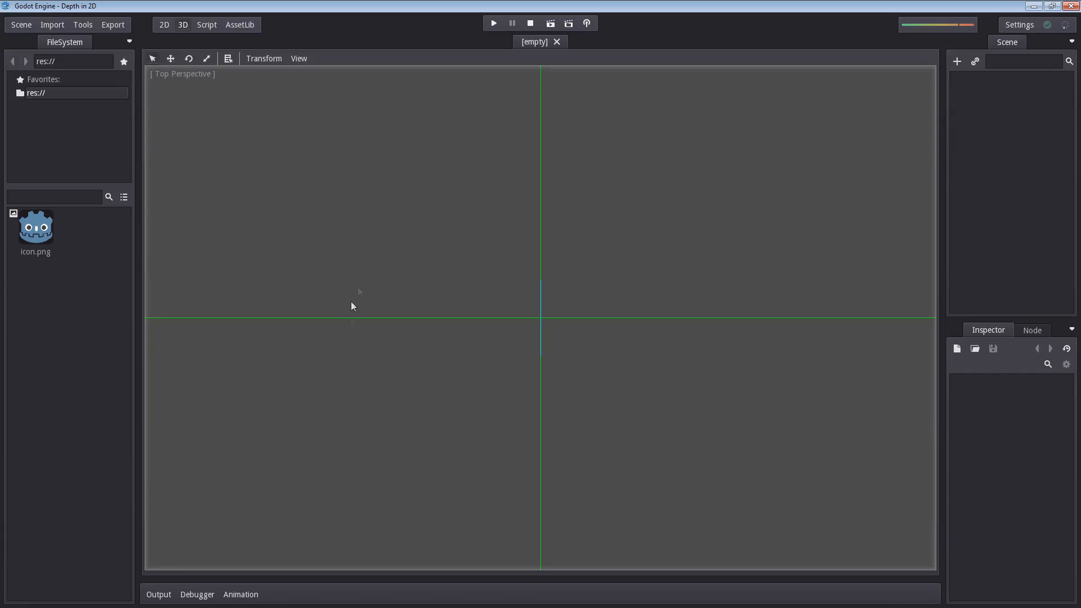
pyautogui.moveTo(428, 193)
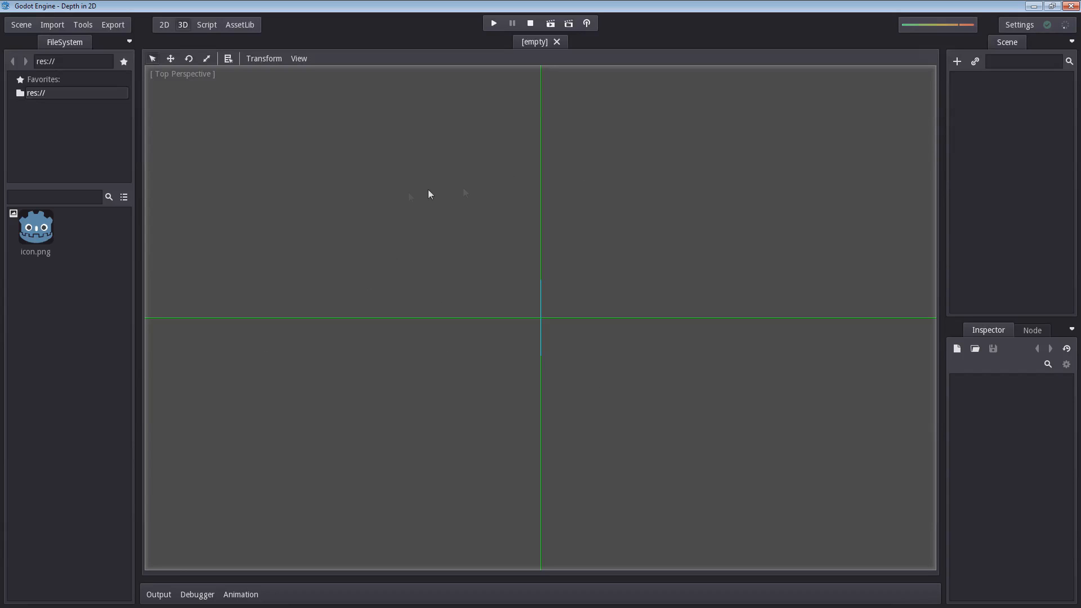
pyautogui.moveTo(399, 209)
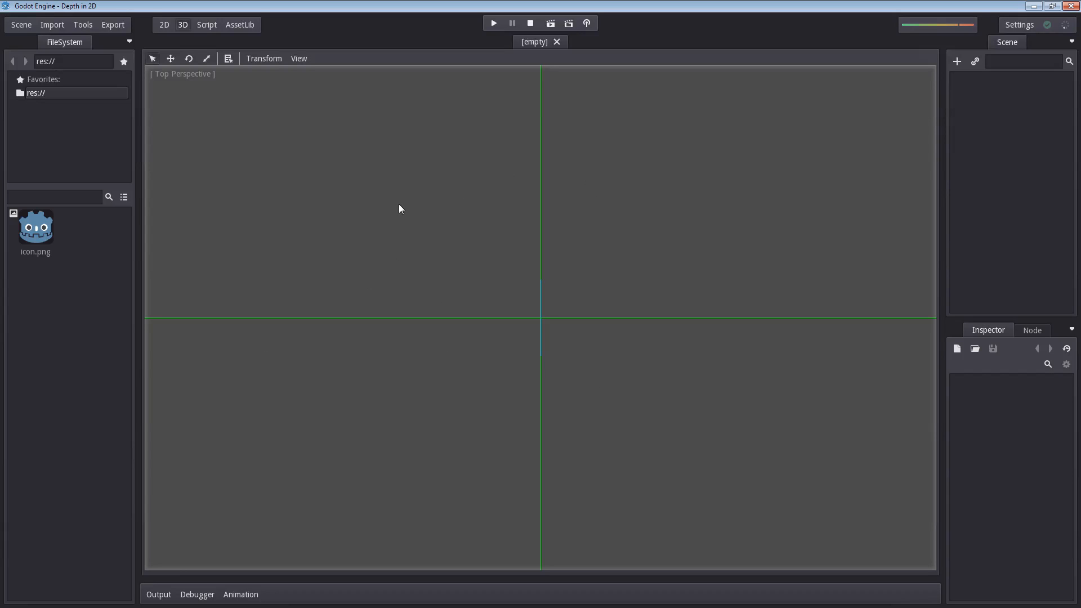
pyautogui.moveTo(899, 113)
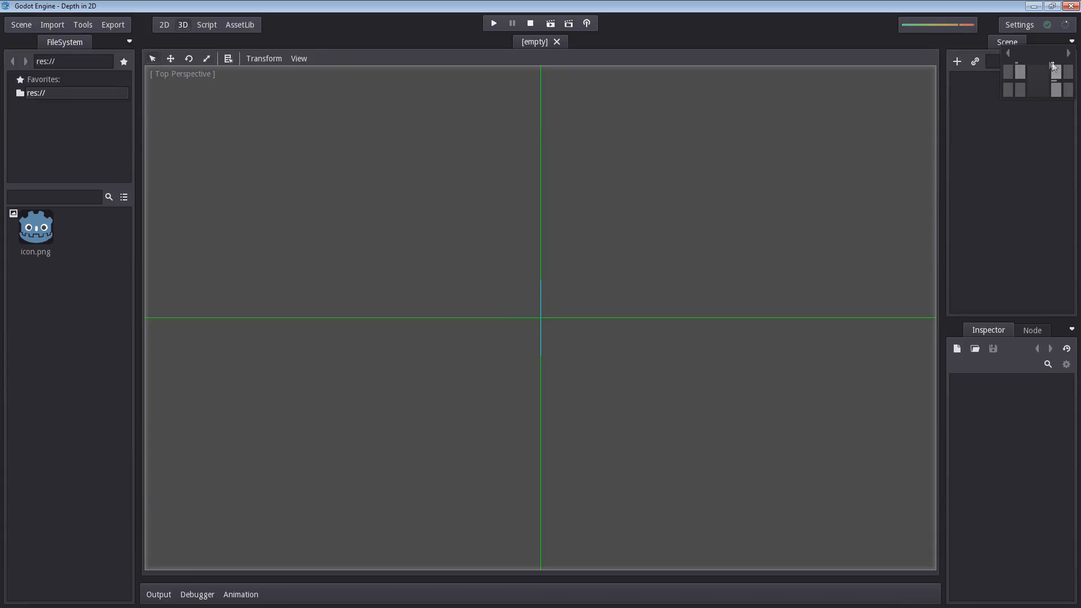
pyautogui.moveTo(1023, 74)
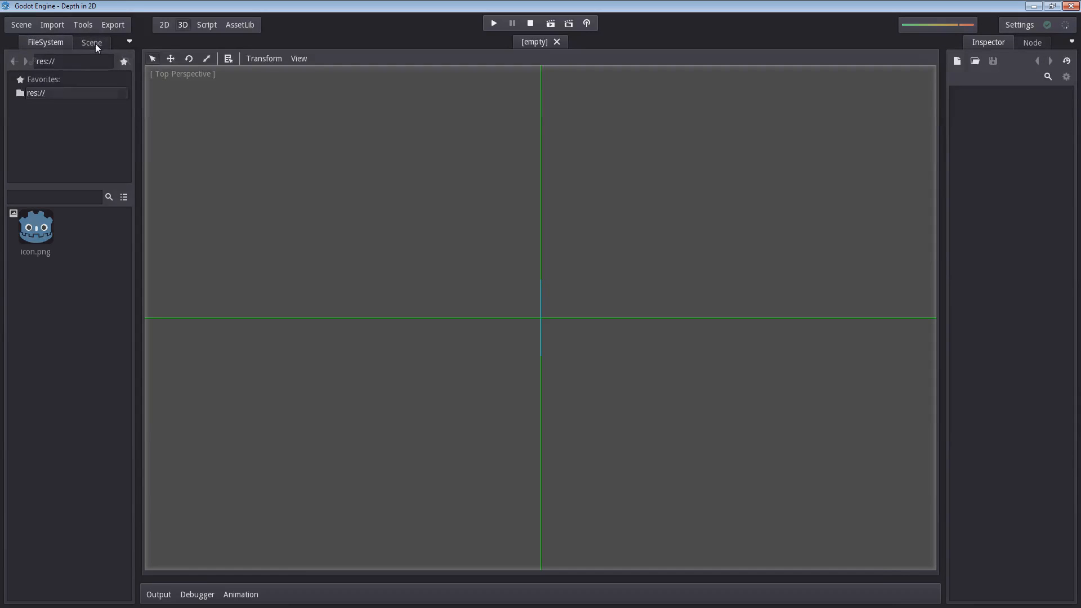
# Arrange the left docks so Scene sits on top and FileSystem below it.
pyautogui.click(45, 42)
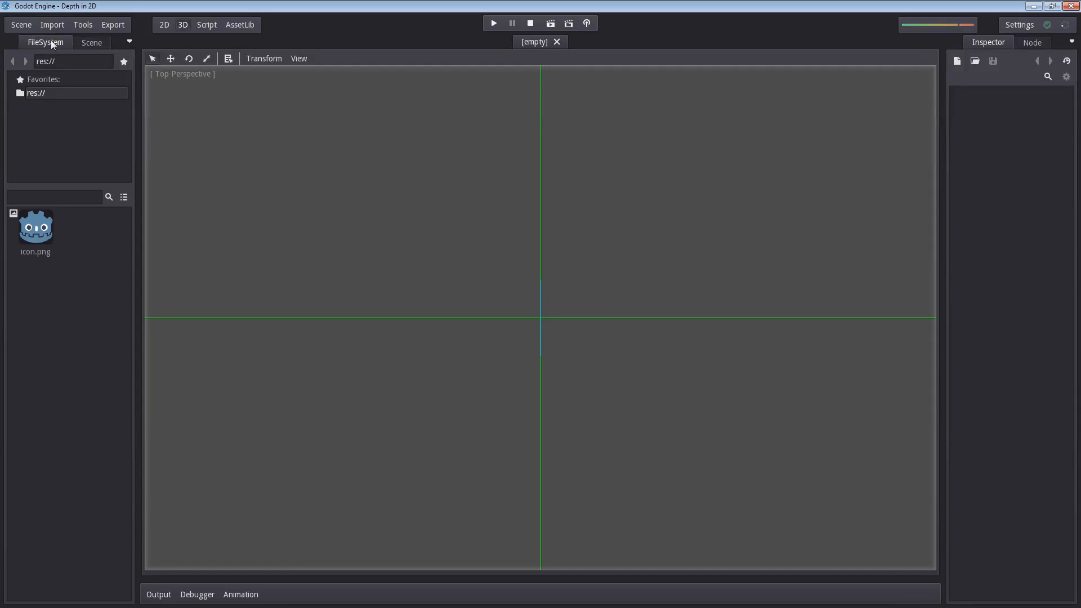
pyautogui.moveTo(36, 47)
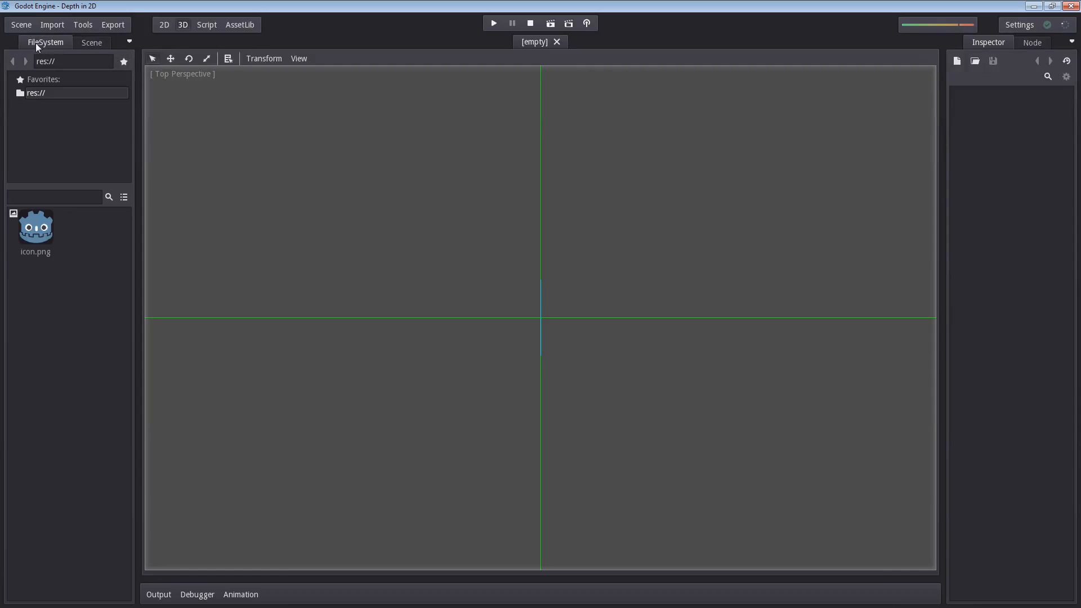
pyautogui.click(128, 43)
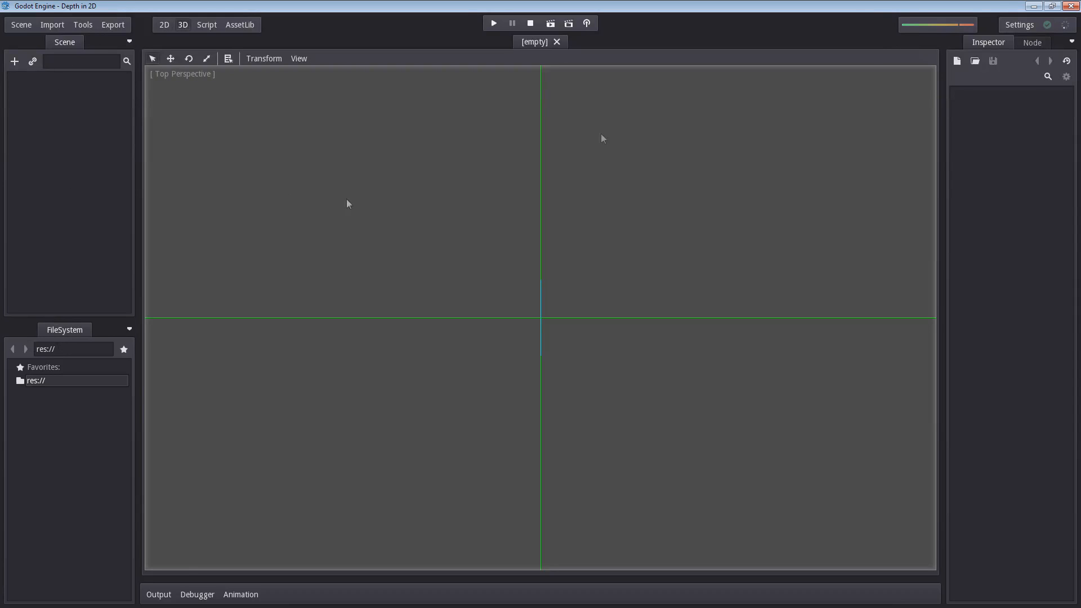
pyautogui.moveTo(1041, 45)
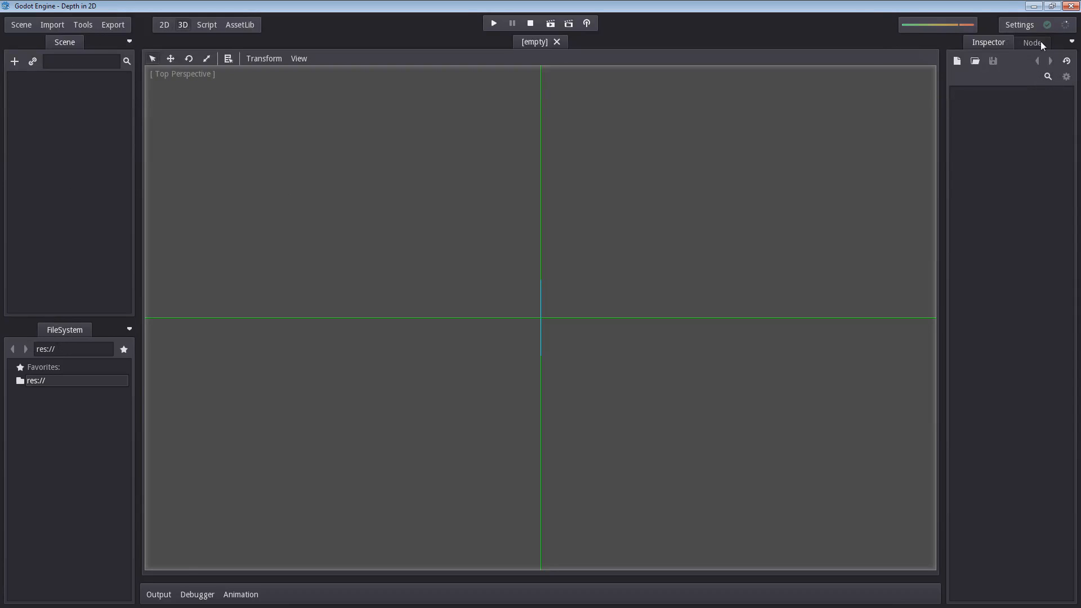
# Add a Control node as the scene root and show its signals in the Node dock.
pyautogui.click(1032, 42)
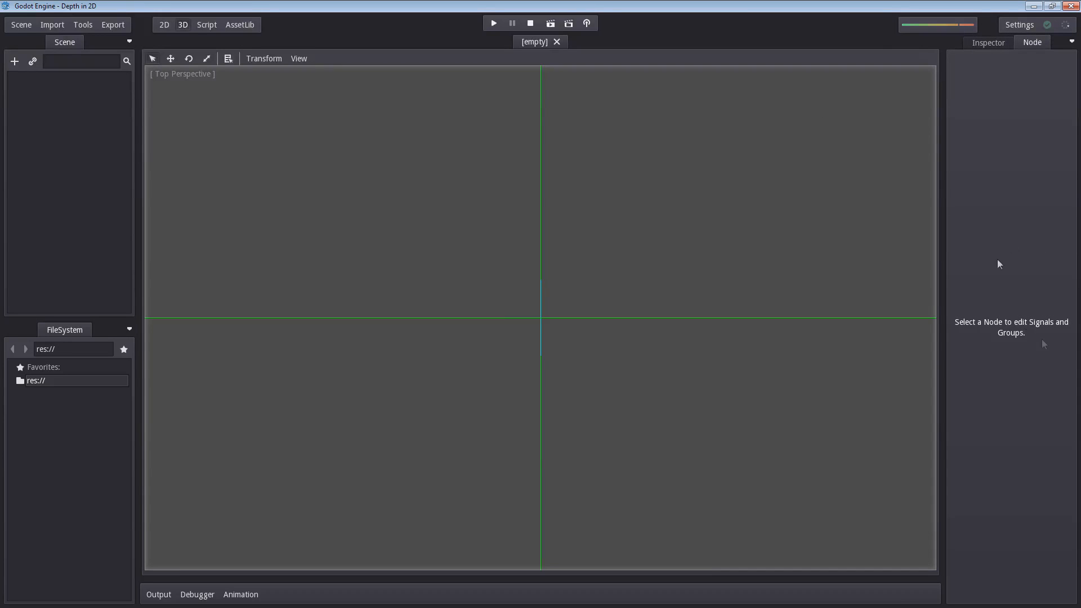
pyautogui.click(13, 61)
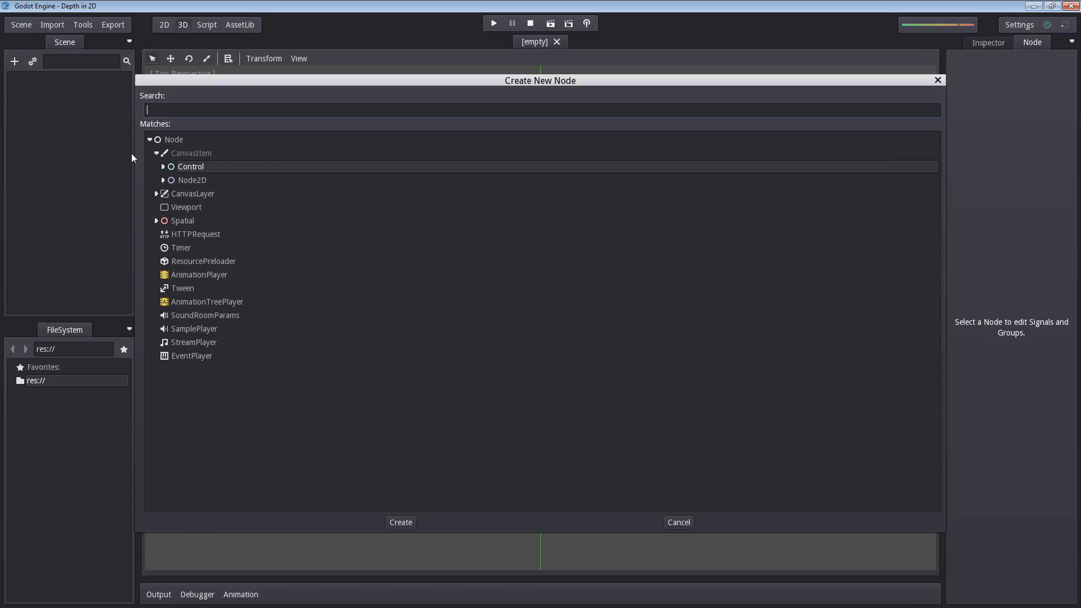
pyautogui.write('Control')
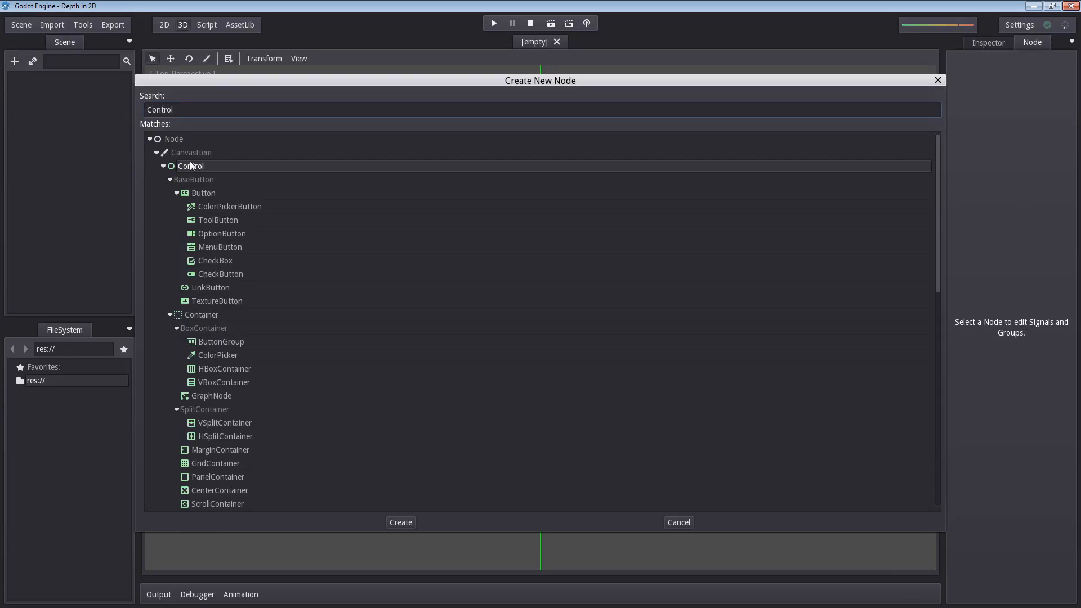
pyautogui.click(399, 522)
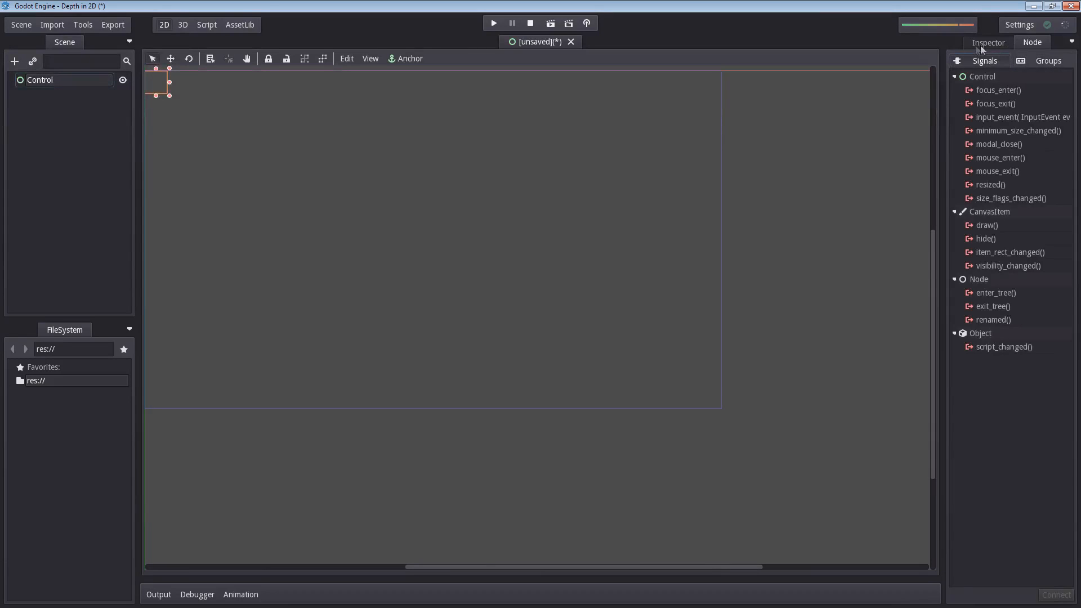
# Split the right dock with Inspector on top and the Node signals panel below it.
pyautogui.click(987, 42)
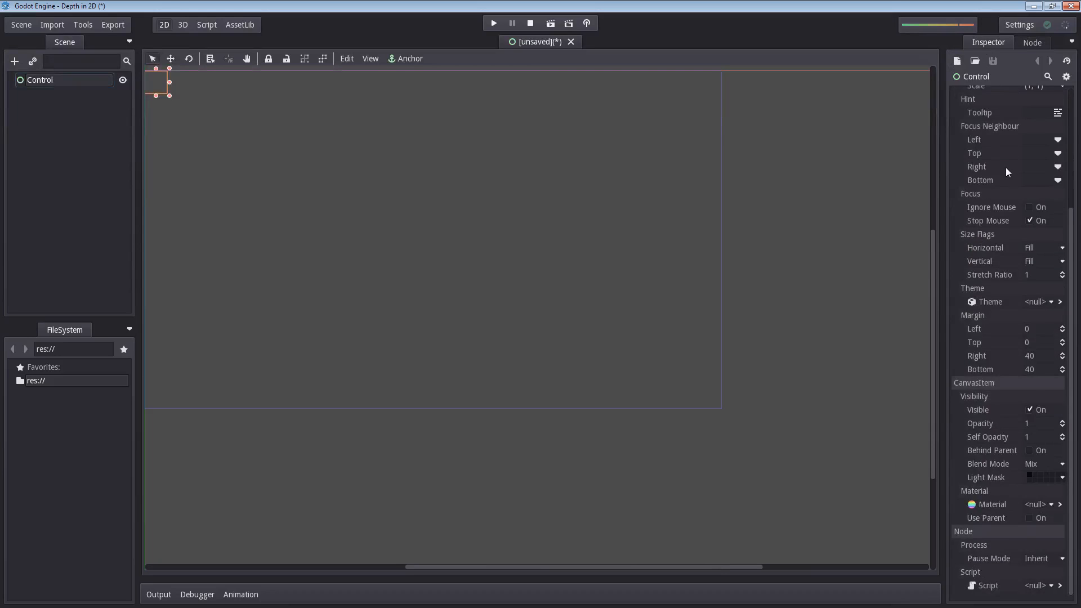
pyautogui.click(1031, 42)
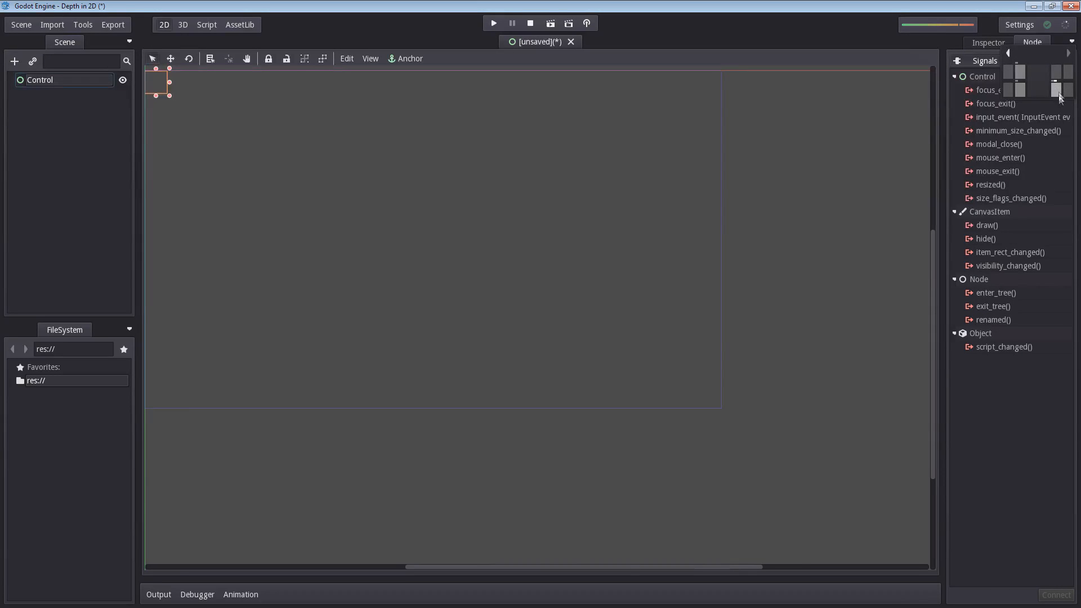
pyautogui.click(987, 43)
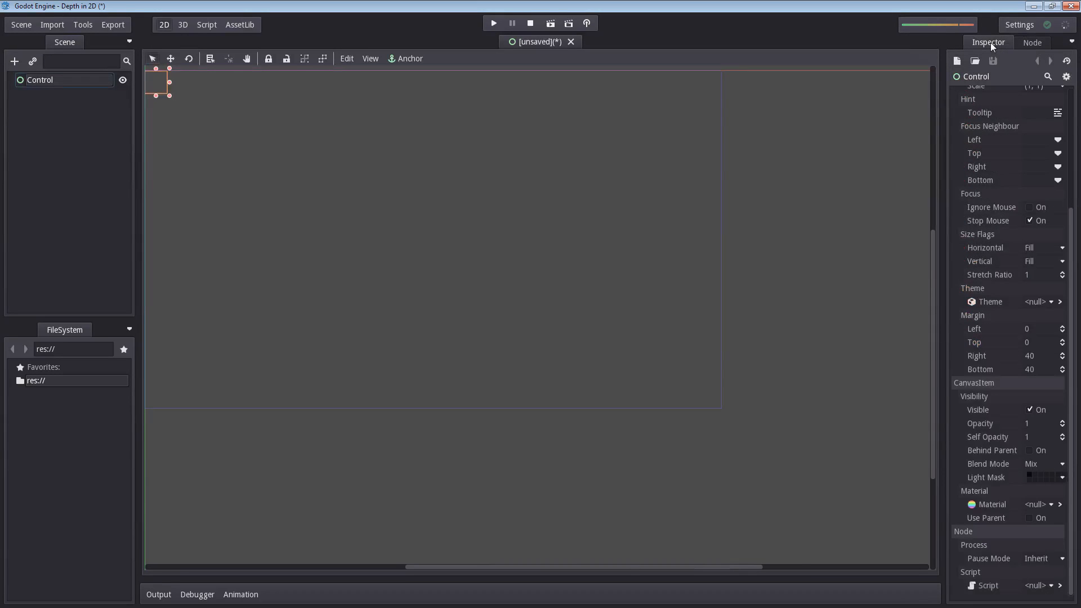
pyautogui.click(1032, 43)
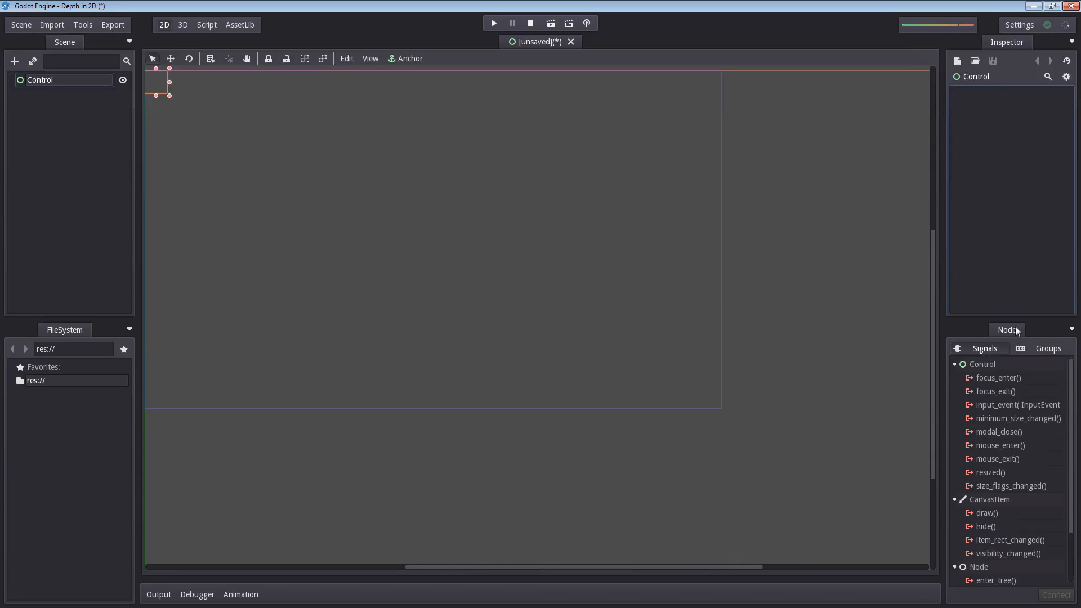
pyautogui.scroll(-3)
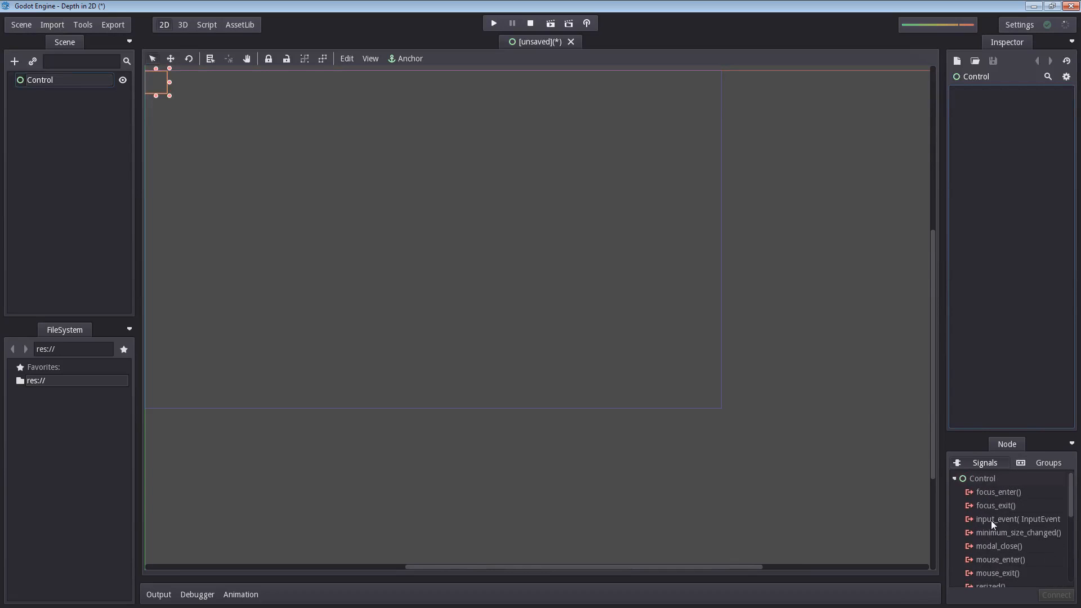
pyautogui.scroll(-3)
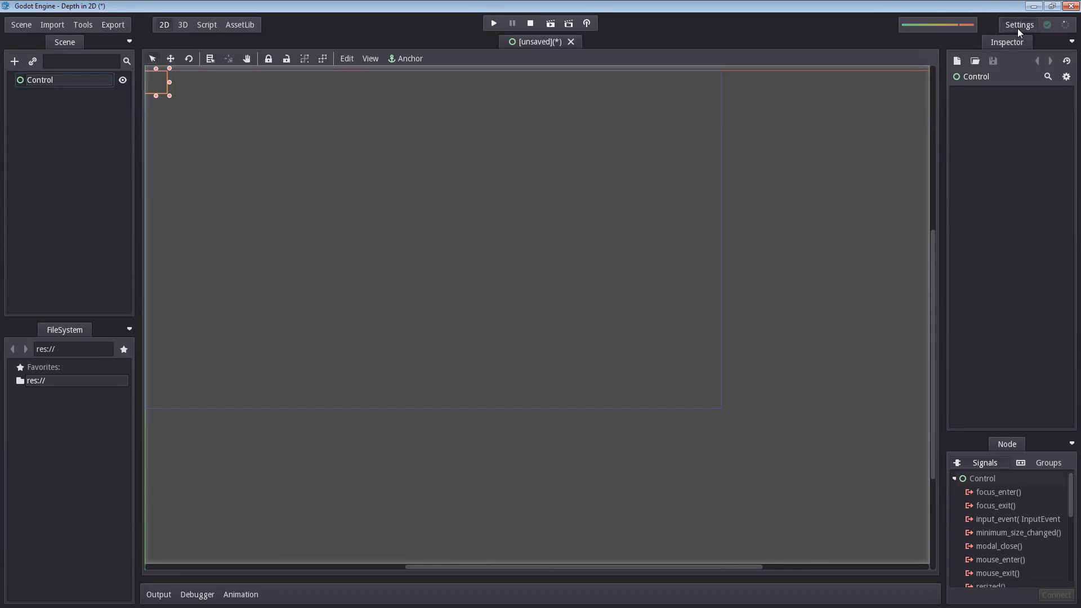
# Save the current dock arrangement as the 'Default' editor layout, overriding the old one.
pyautogui.click(1019, 25)
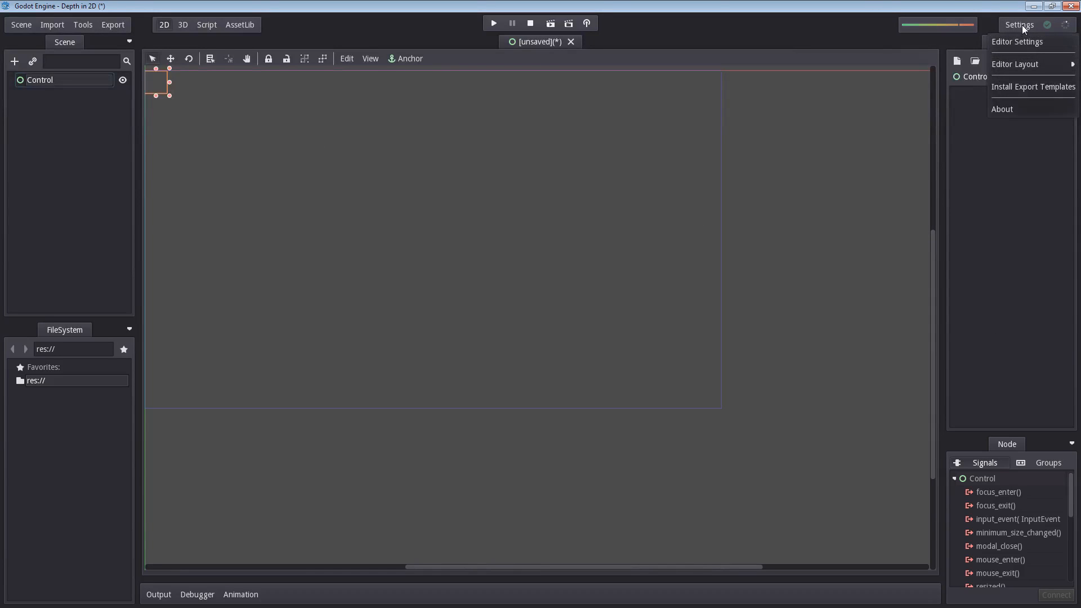
pyautogui.moveTo(1027, 64)
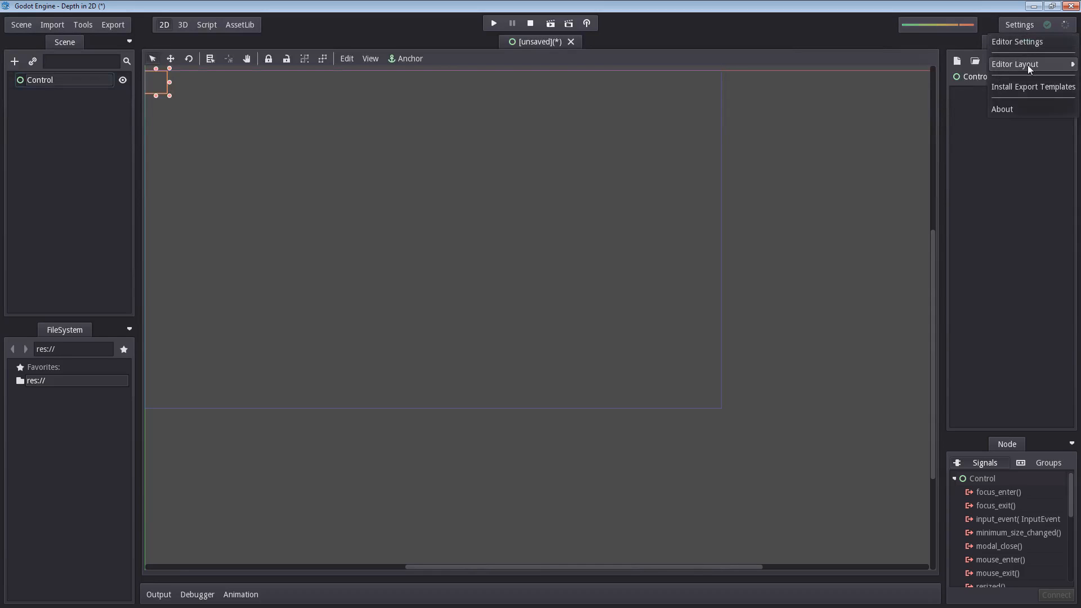
pyautogui.click(1014, 64)
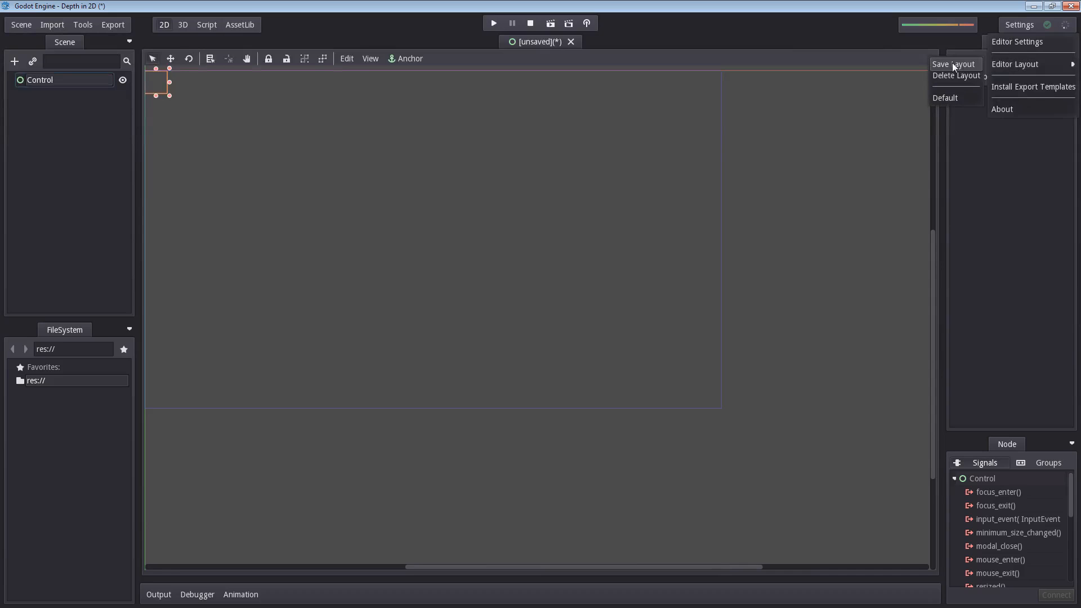
pyautogui.moveTo(955, 97)
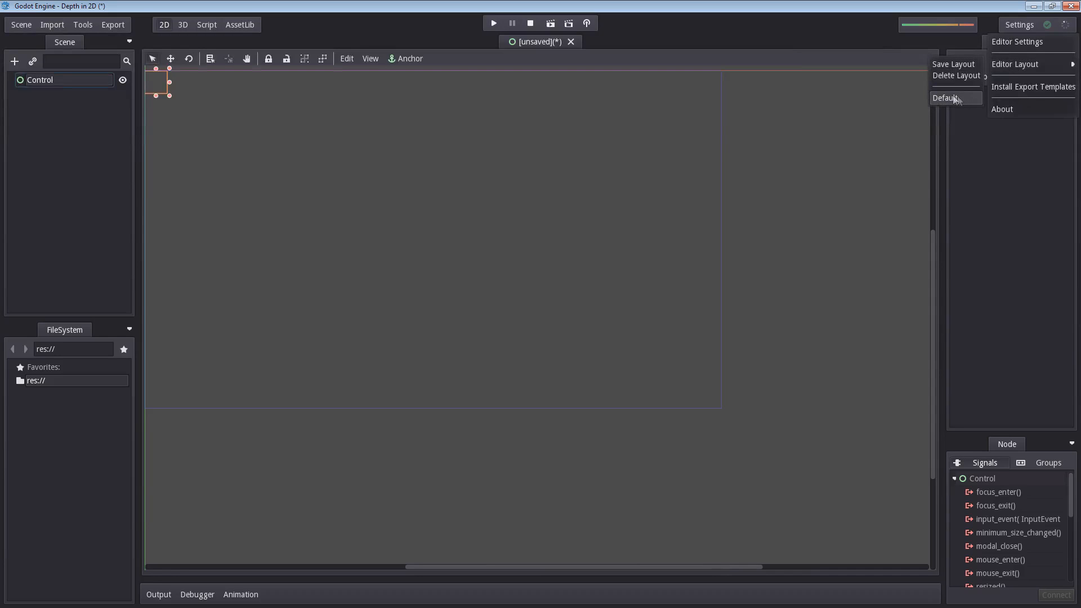
pyautogui.moveTo(955, 74)
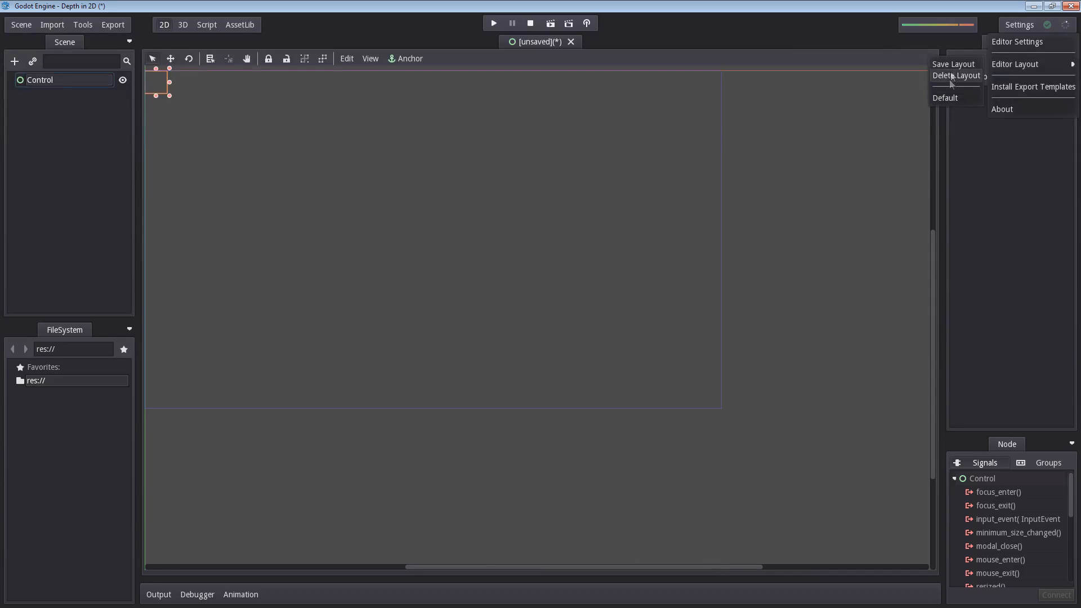
pyautogui.click(953, 64)
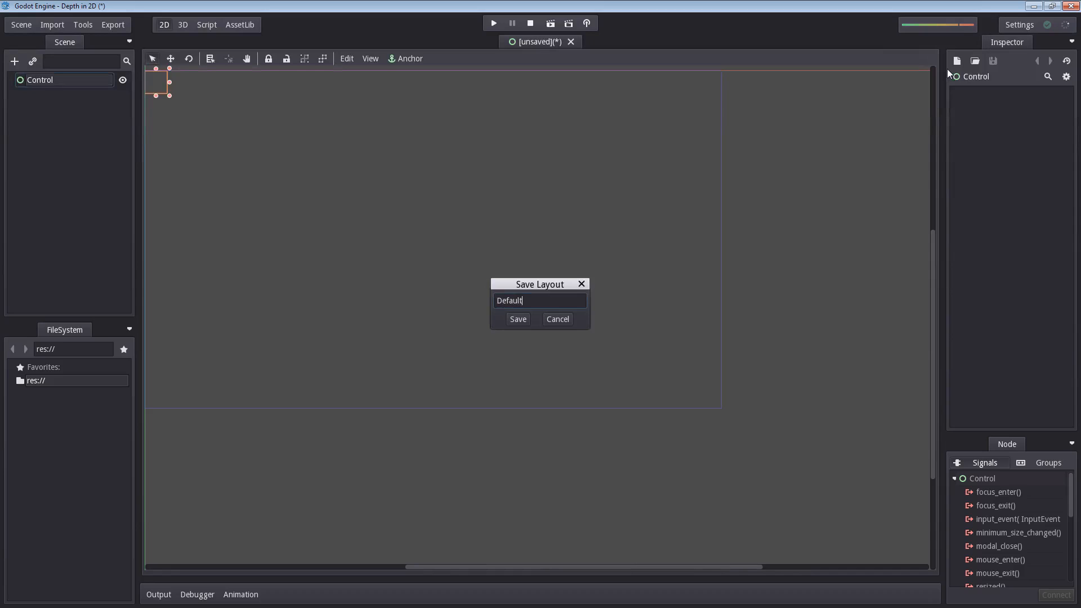
pyautogui.click(518, 318)
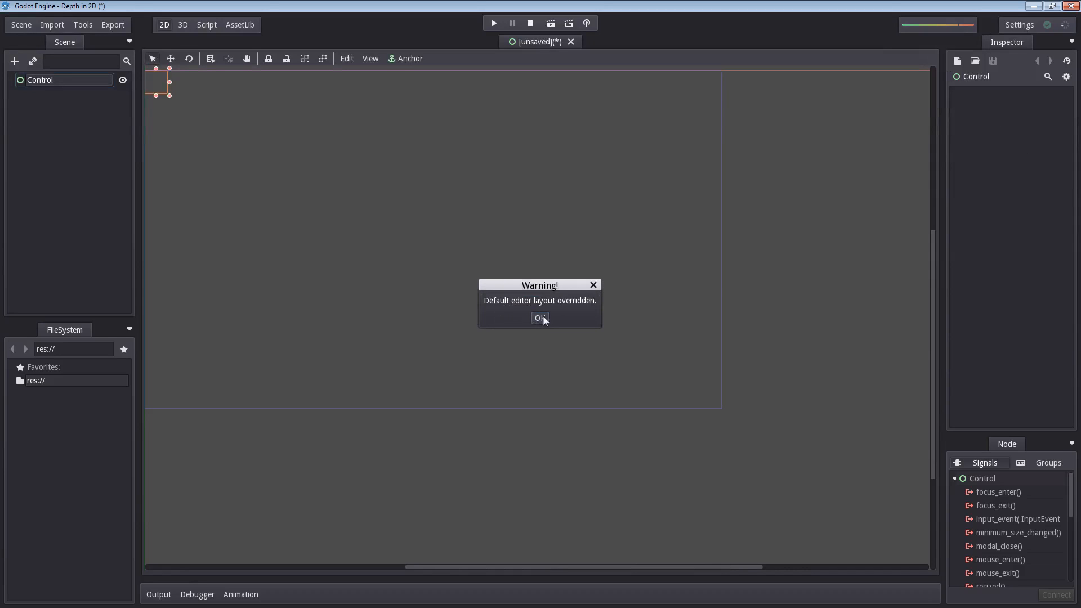
pyautogui.click(540, 317)
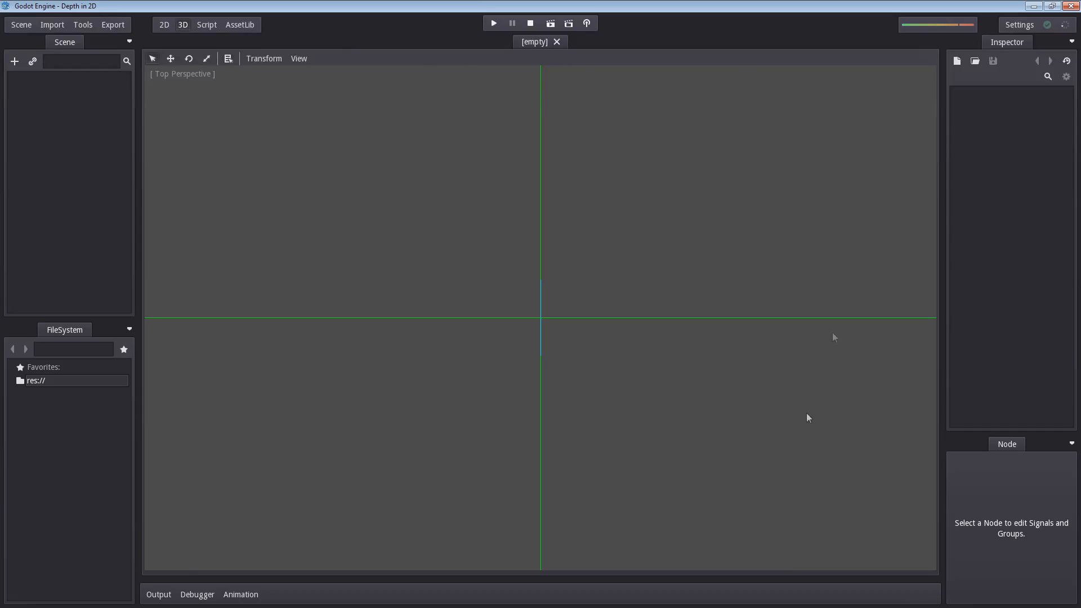
pyautogui.moveTo(356, 401)
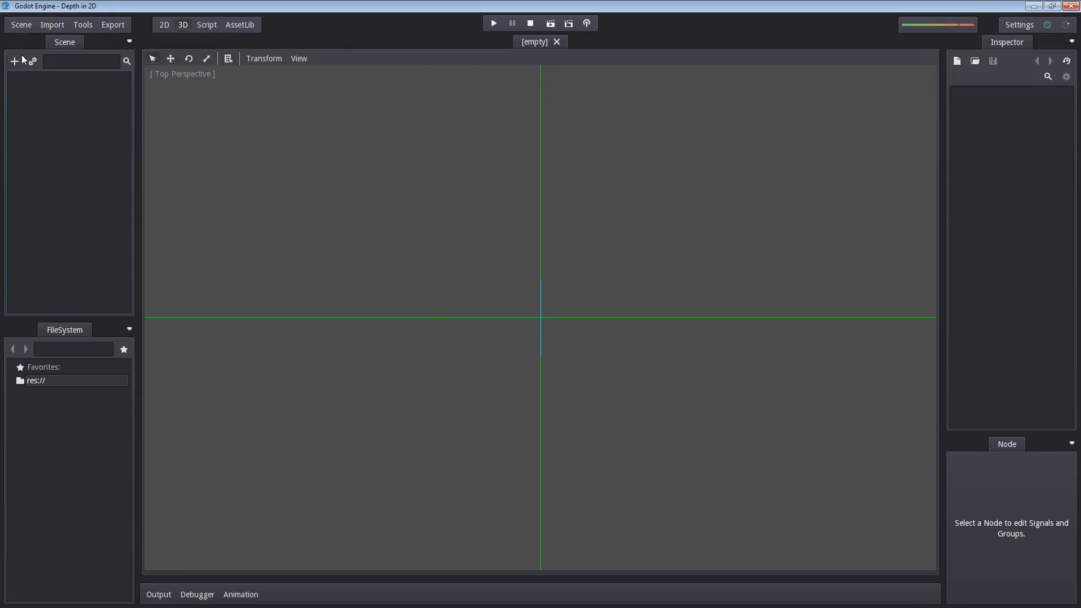
# Bring up the editor's Settings menu over the empty scene.
pyautogui.click(1019, 24)
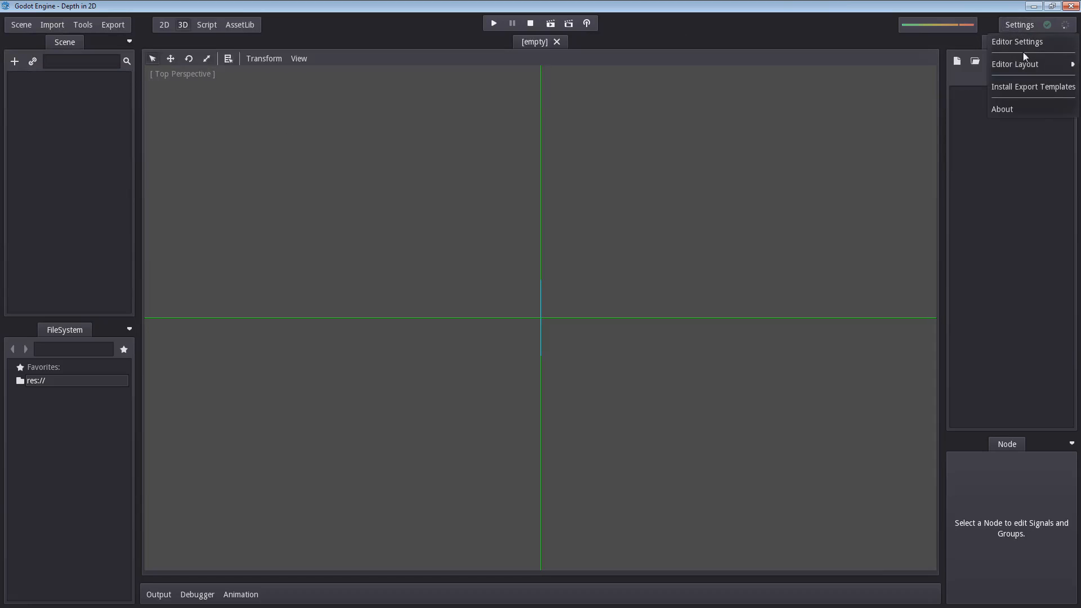
# Browse Editor Settings sections Grid Map and 3d Editor.
pyautogui.click(1016, 41)
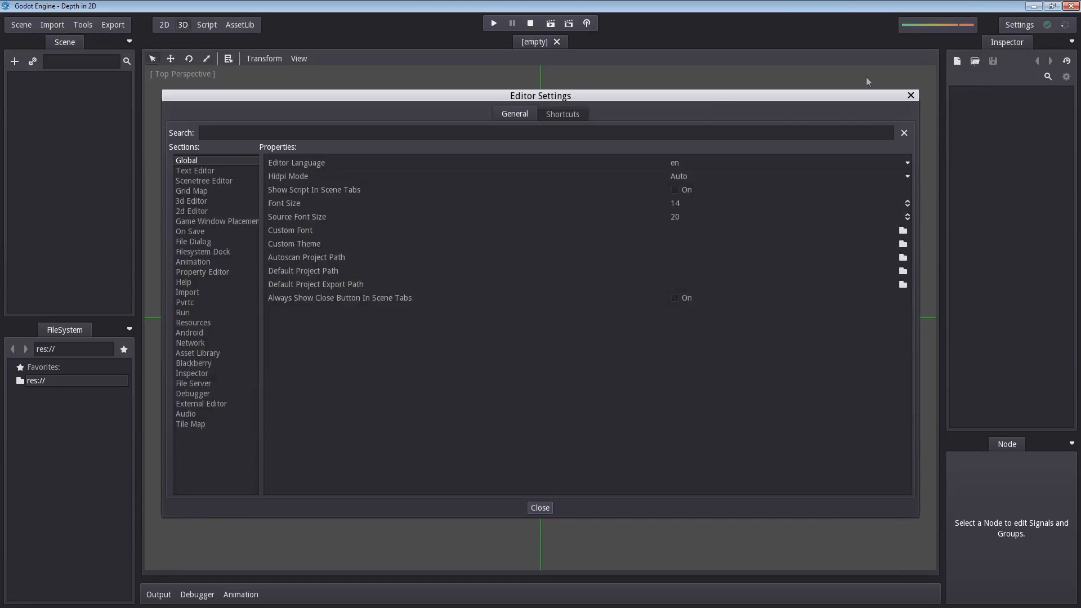
pyautogui.click(191, 190)
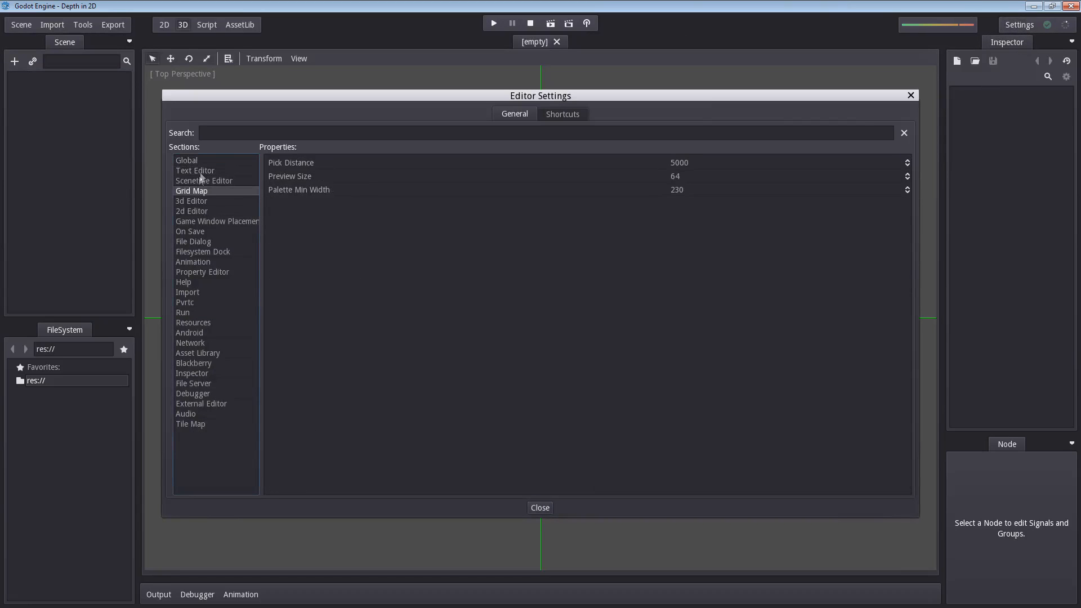
pyautogui.click(191, 201)
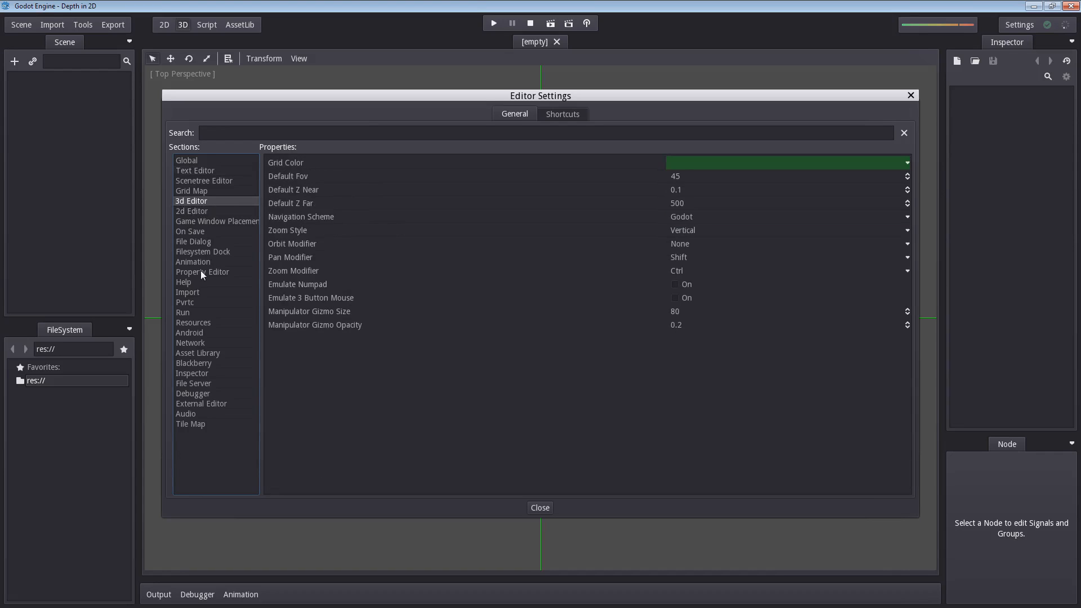
pyautogui.moveTo(203, 222)
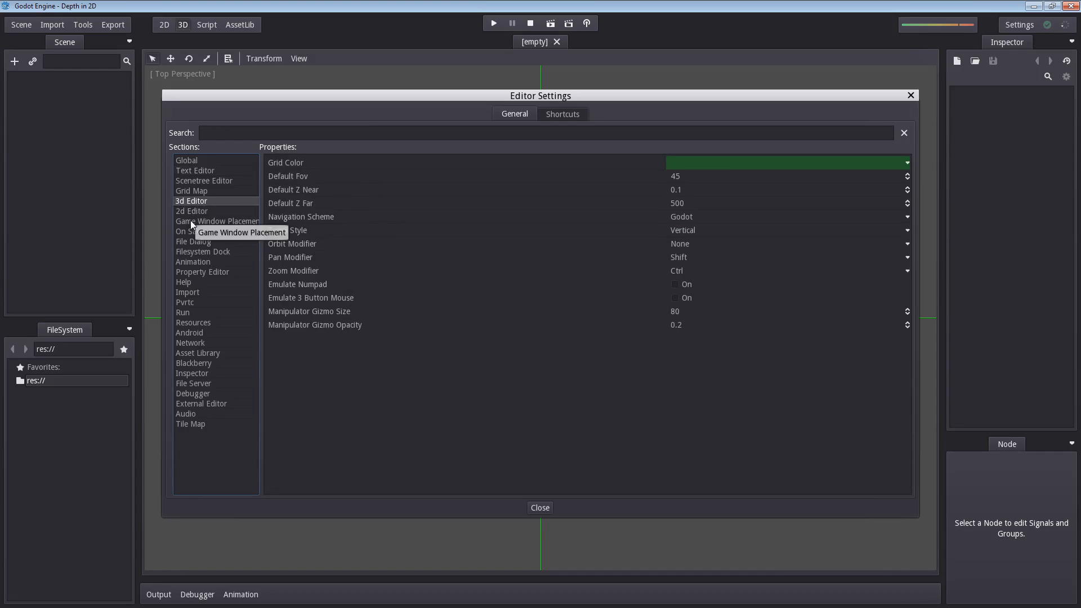